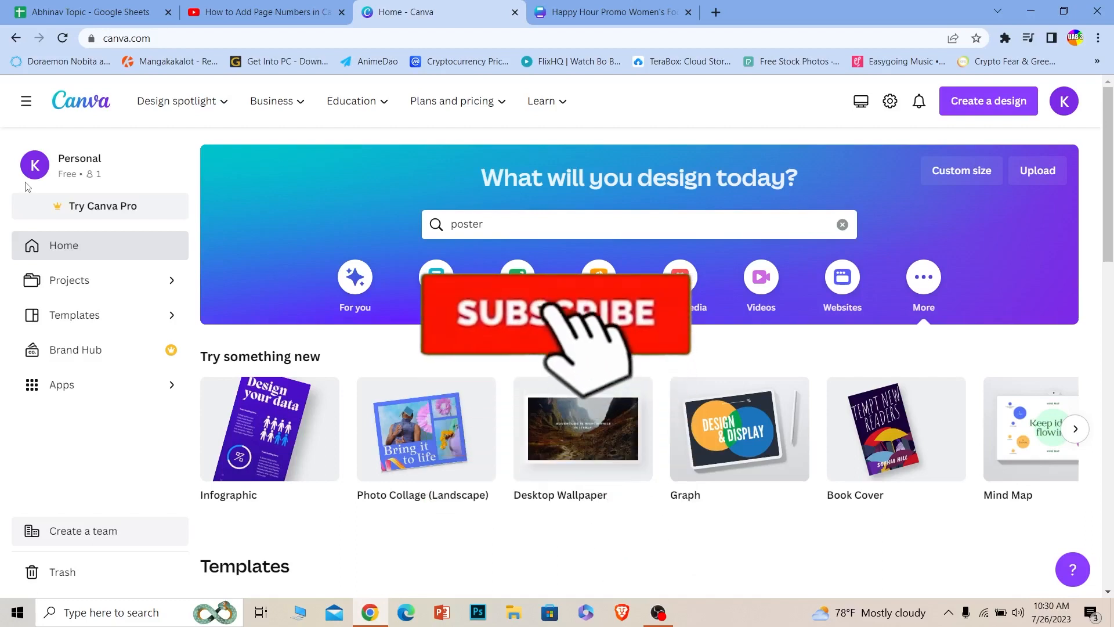
# Search 'poster' from the Canva home page to bring up poster templates.
pyautogui.click(552, 313)
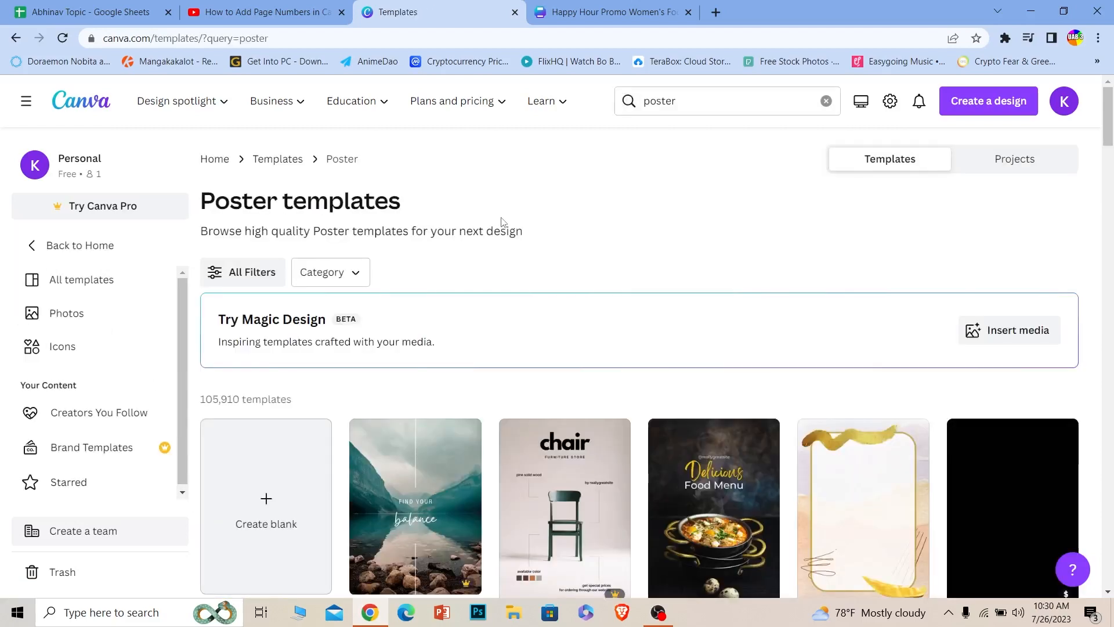
# Browse the poster templates and dismiss the food menu template preview.
pyautogui.scroll(-3)
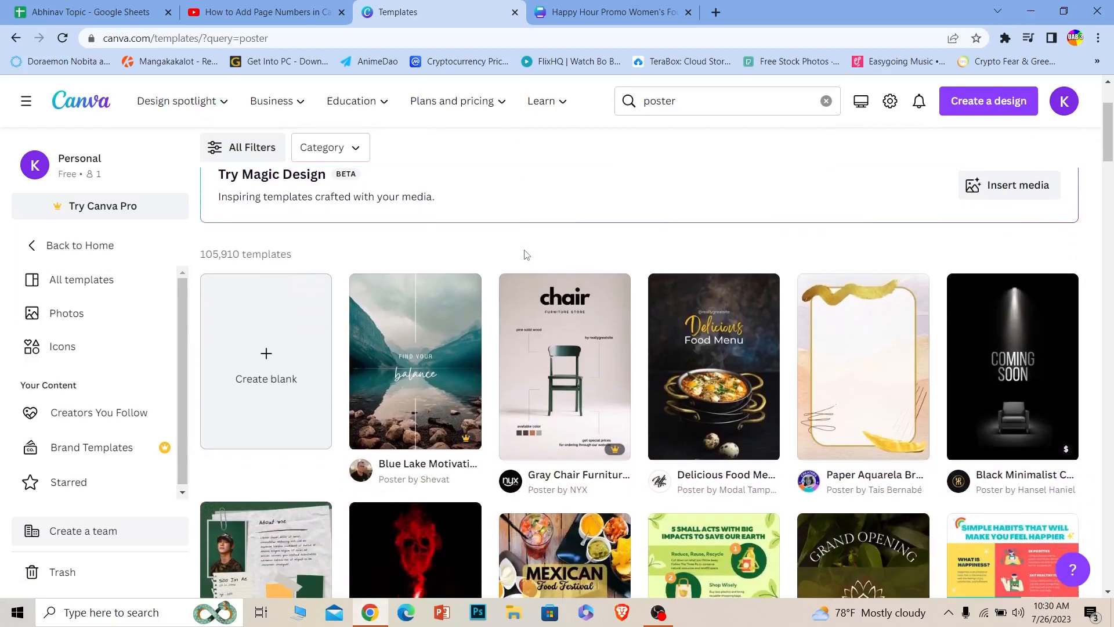
pyautogui.moveTo(259, 365)
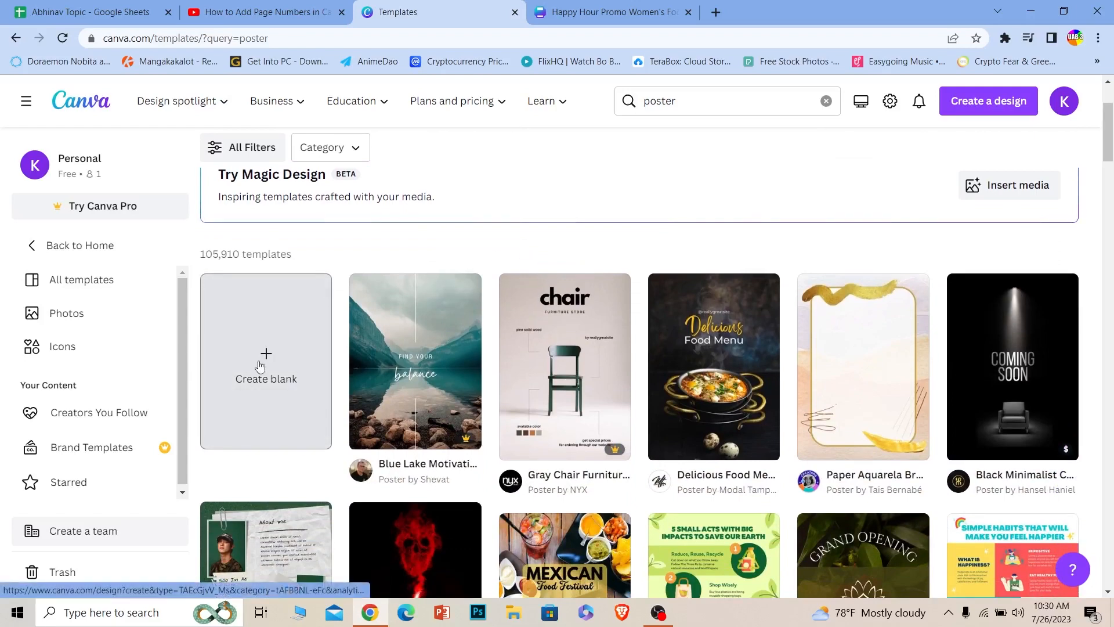
pyautogui.scroll(-3)
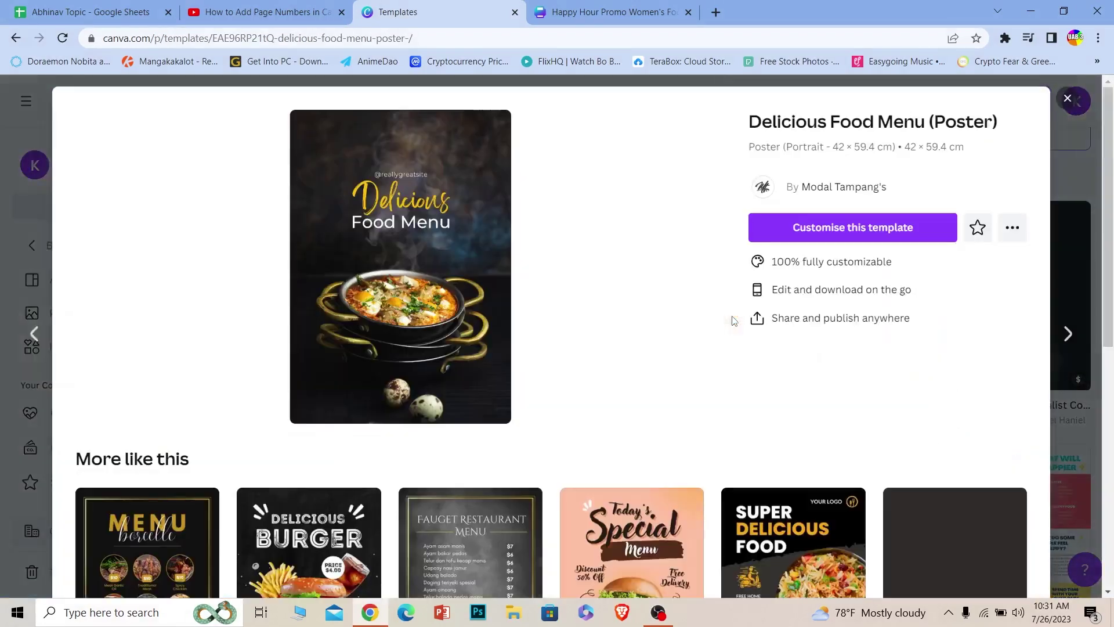
pyautogui.click(613, 12)
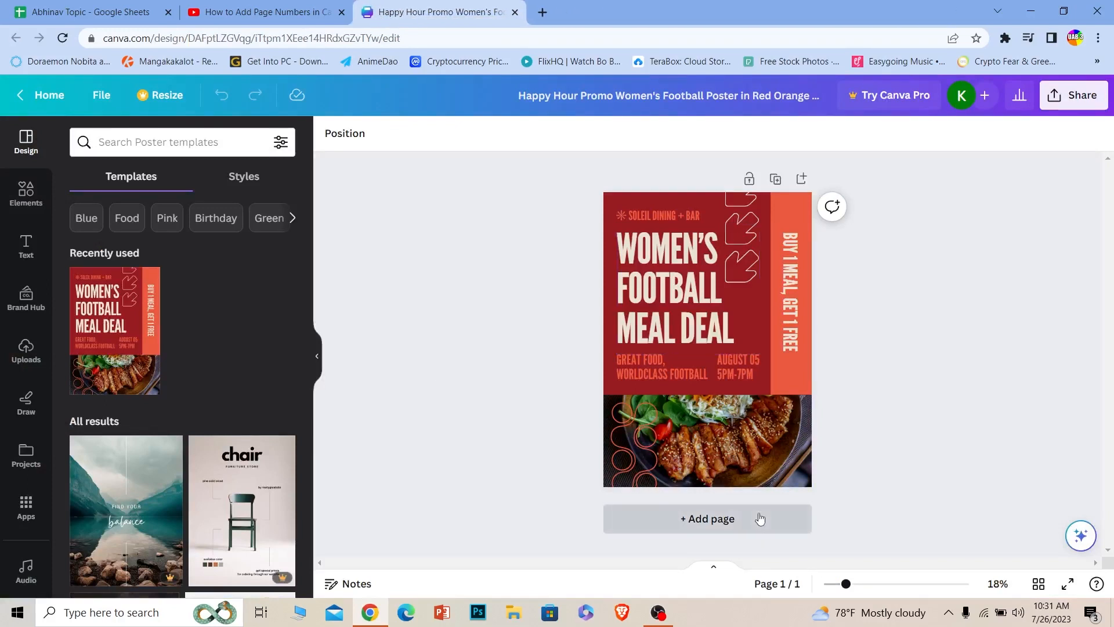
# Add blank dark-red pages after the Women's Football poster to reach four pages.
pyautogui.click(708, 518)
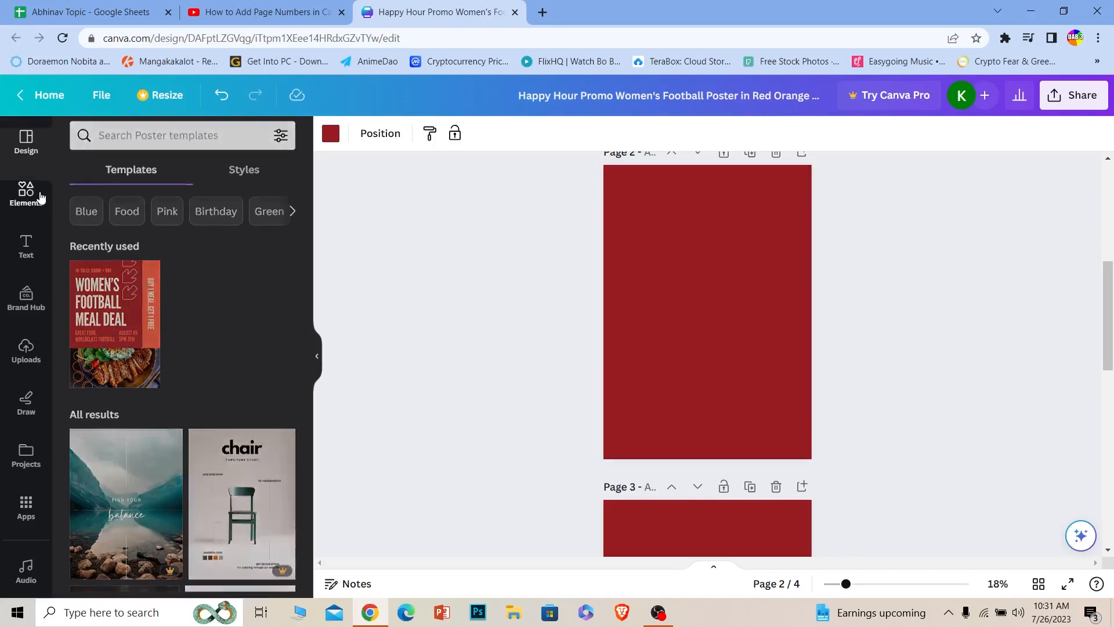
pyautogui.click(26, 195)
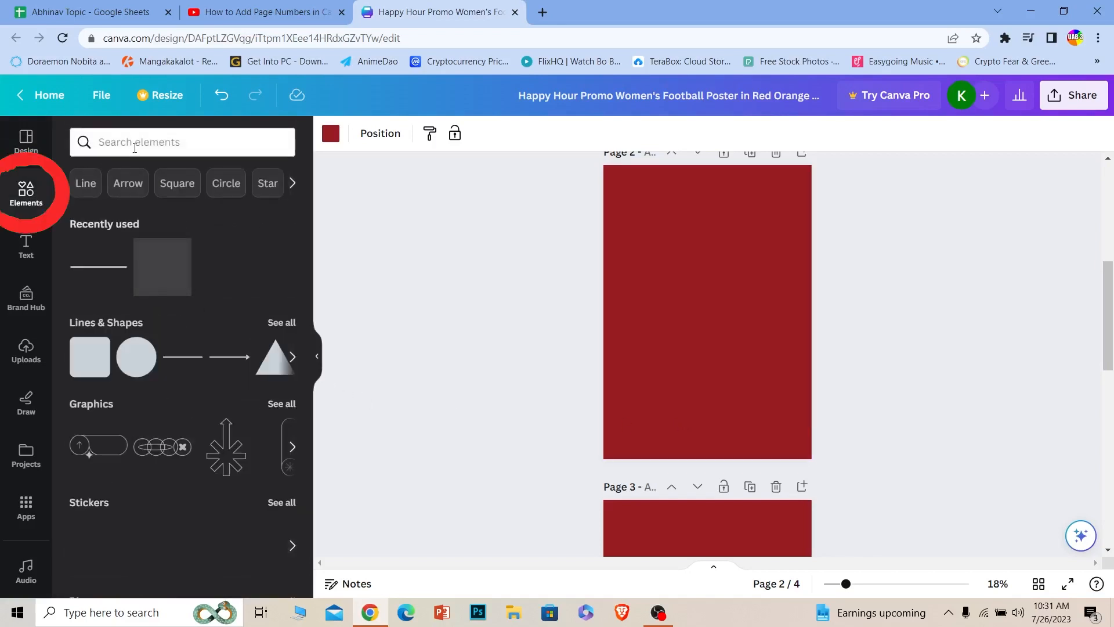
# Find a circle via the 'shap' Elements search and move the purple circle to page 2's bottom-left.
pyautogui.write('shapes')
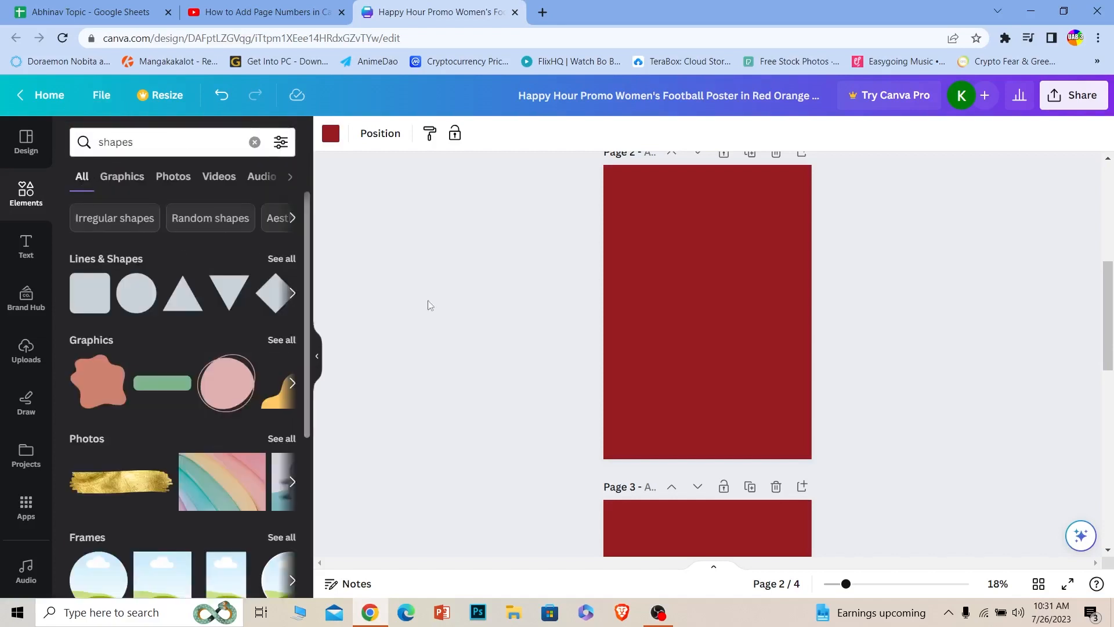
pyautogui.moveTo(285, 360)
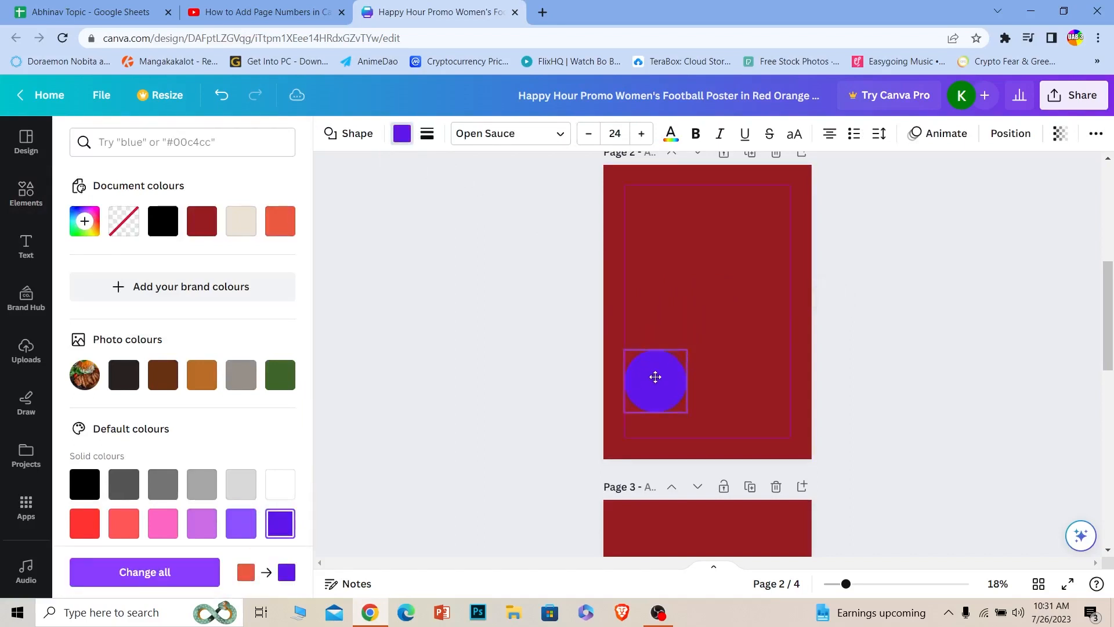
pyautogui.moveTo(654, 376); pyautogui.dragTo(637, 426)
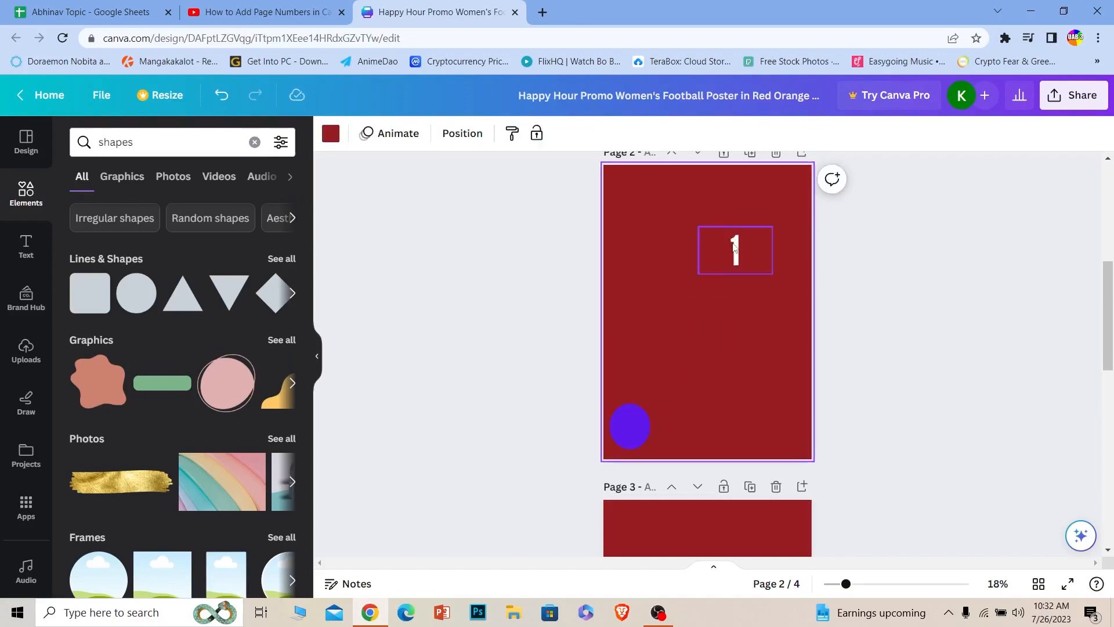
pyautogui.moveTo(738, 259)
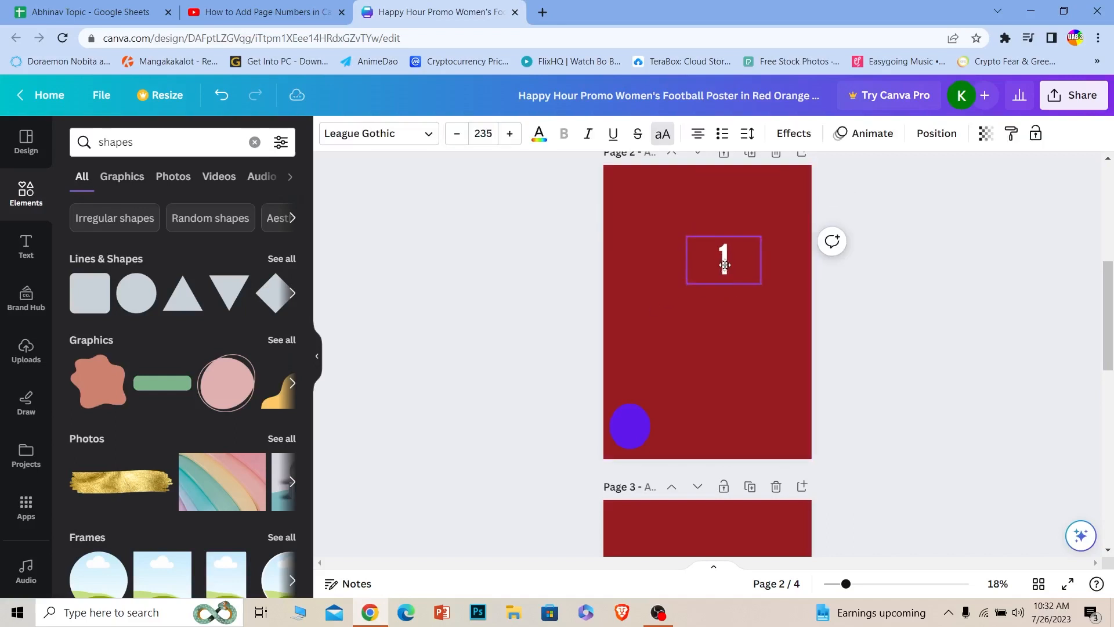
# Place the white '1' onto the purple circle and deselect to finish the page-number badge.
pyautogui.moveTo(723, 260); pyautogui.dragTo(628, 425)
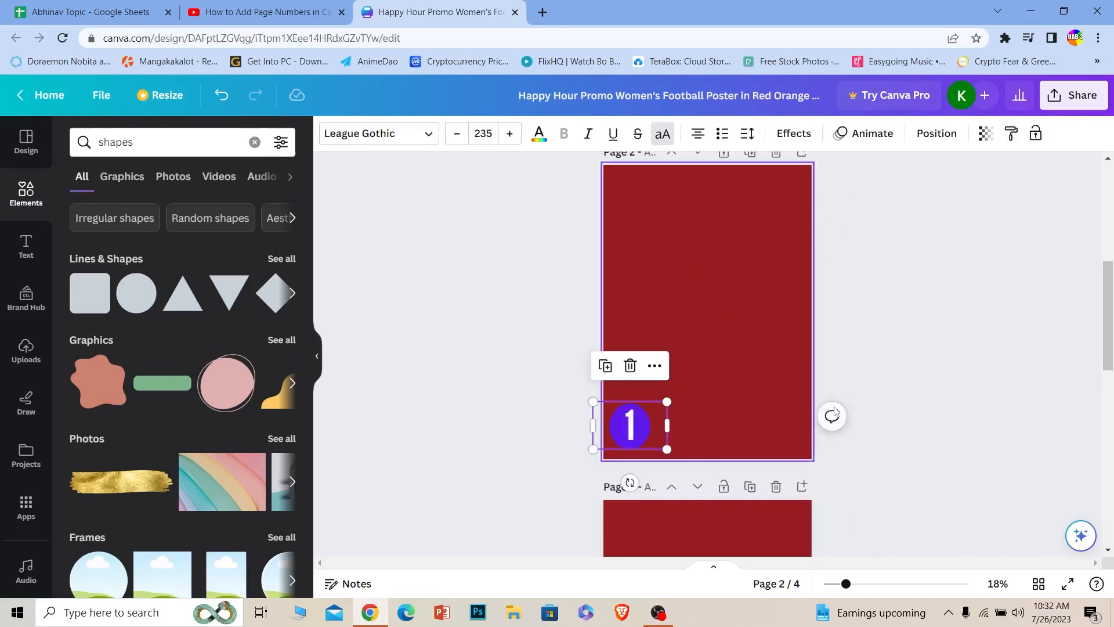
pyautogui.click(598, 279)
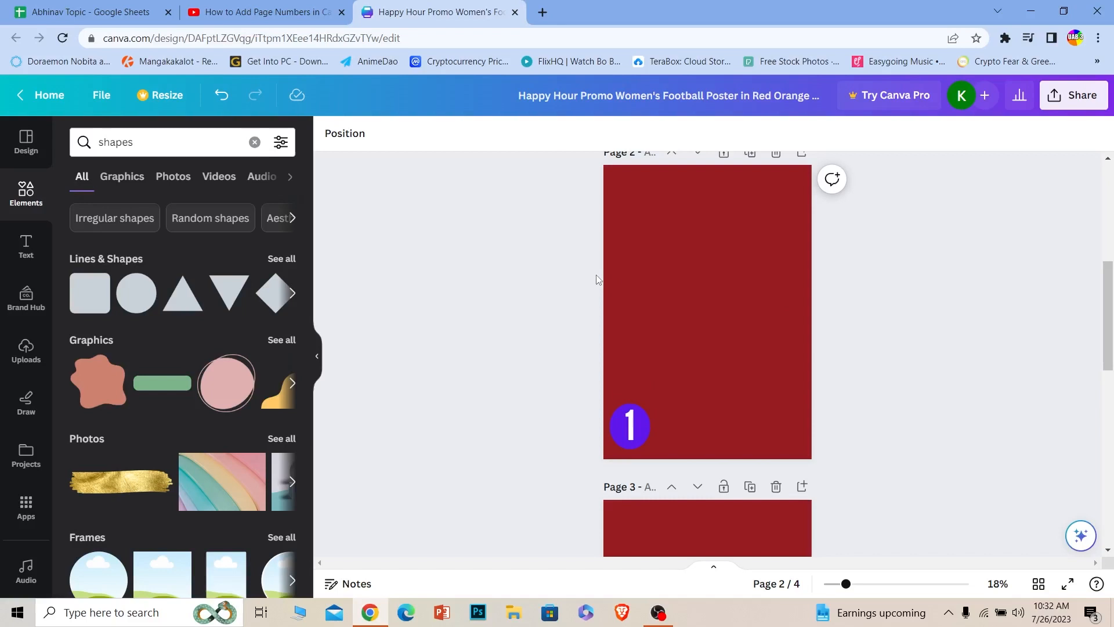
pyautogui.scroll(-3)
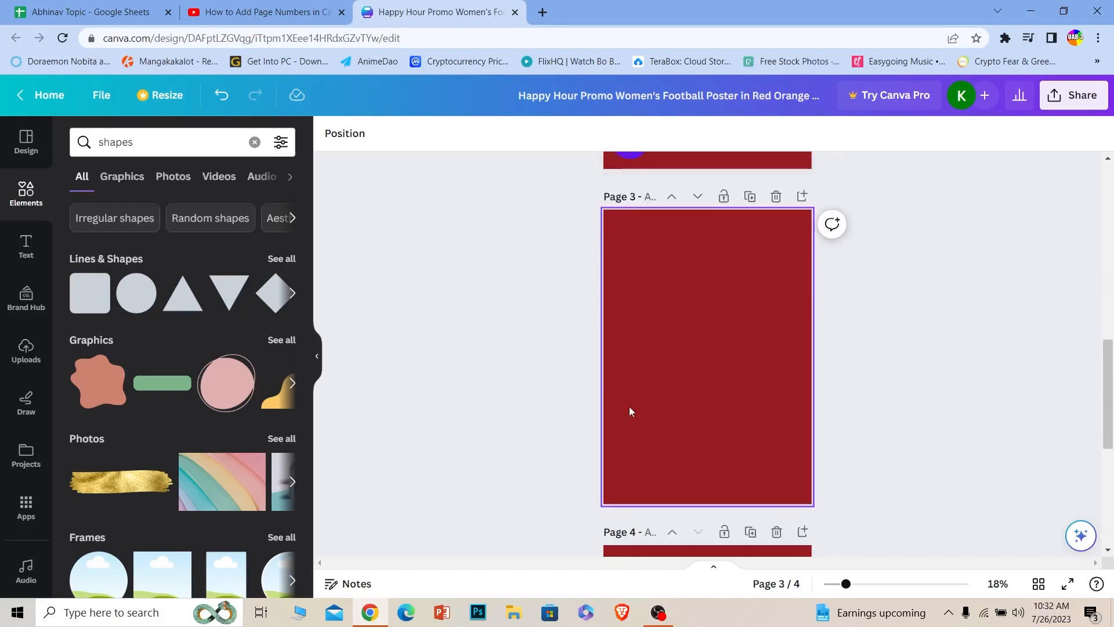
pyautogui.scroll(-3)
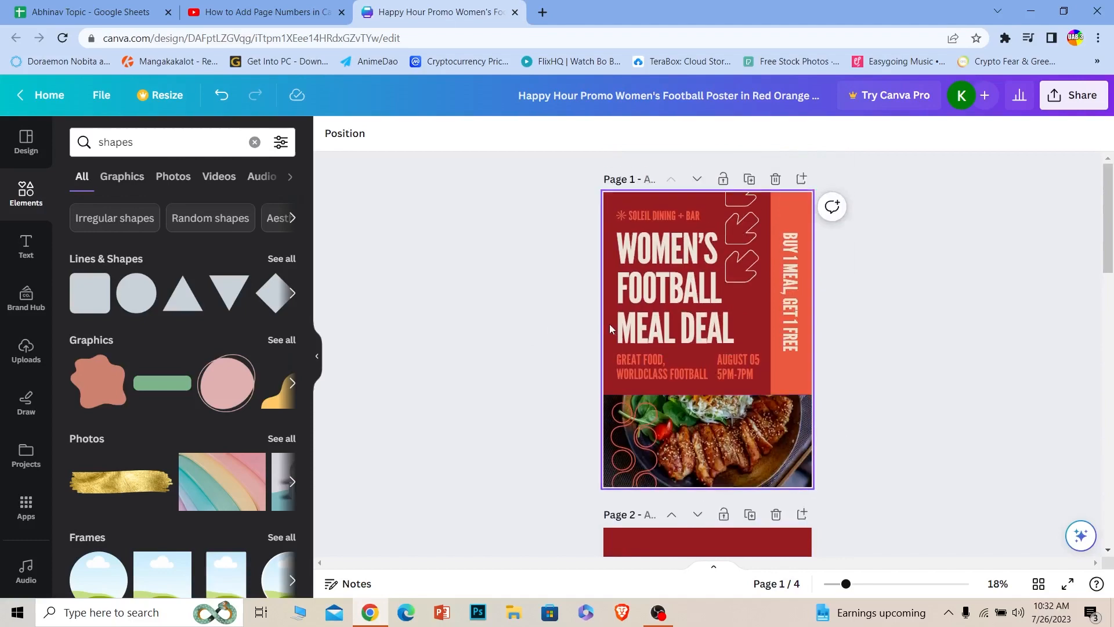
pyautogui.scroll(-3)
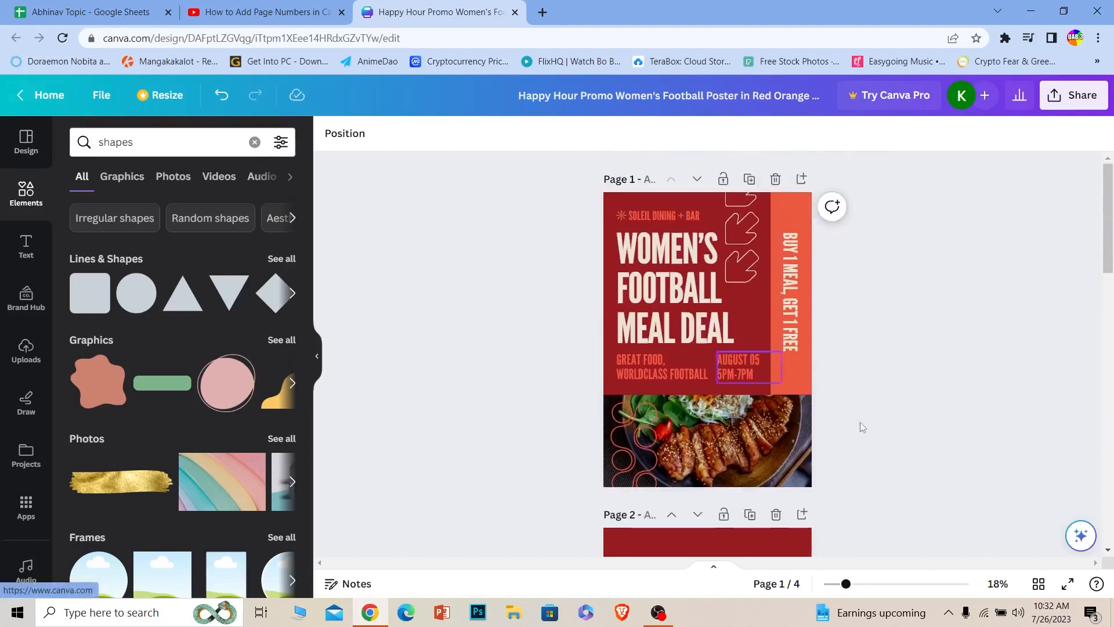
pyautogui.scroll(-3)
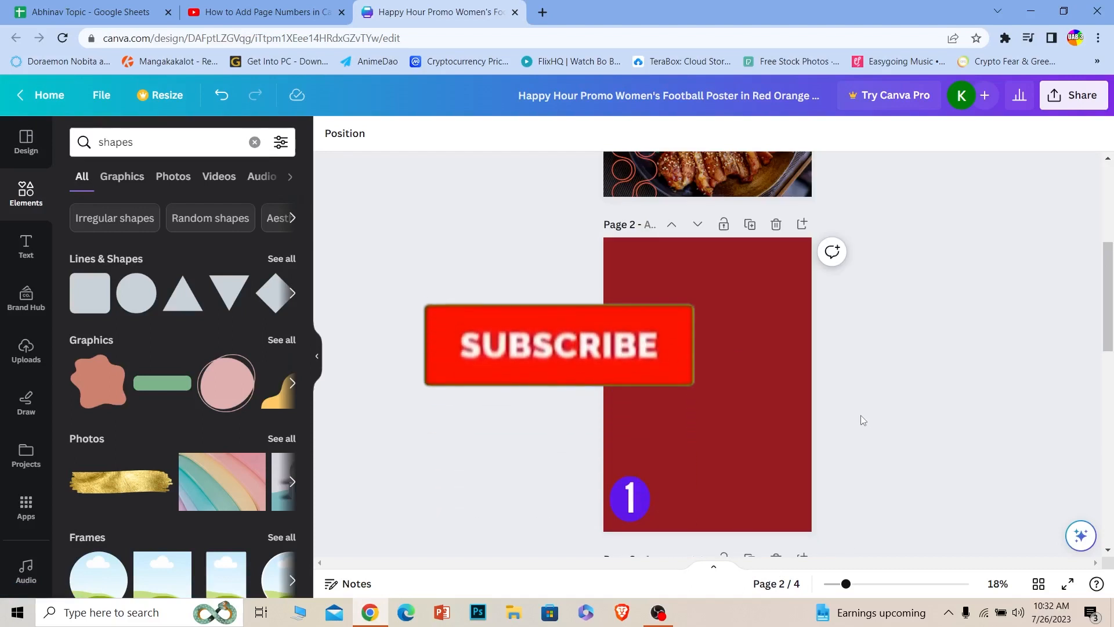
pyautogui.click(557, 346)
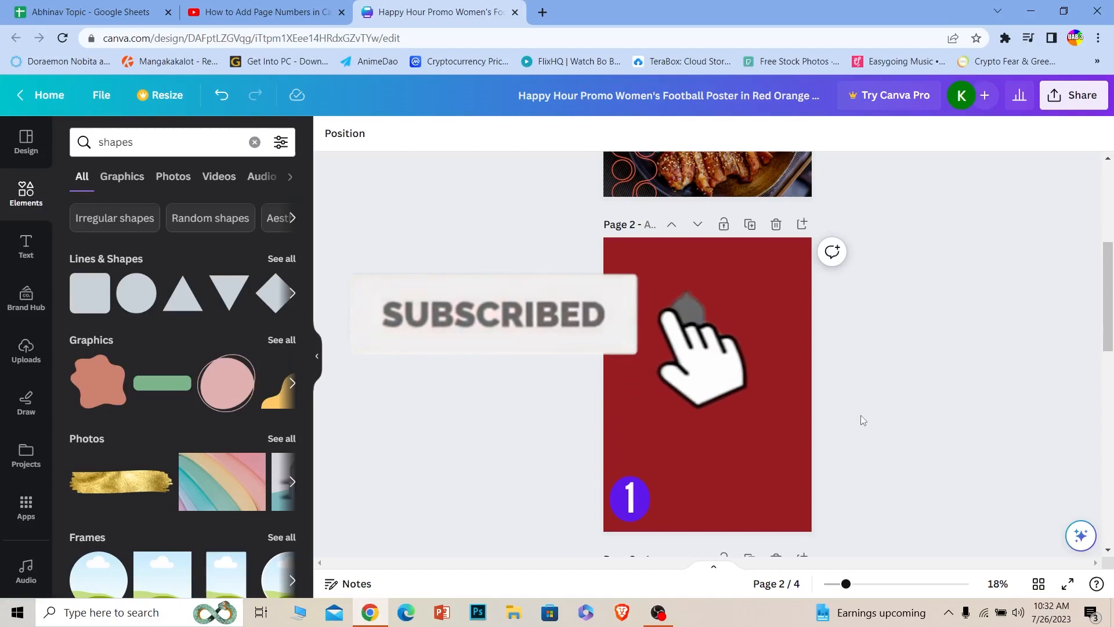